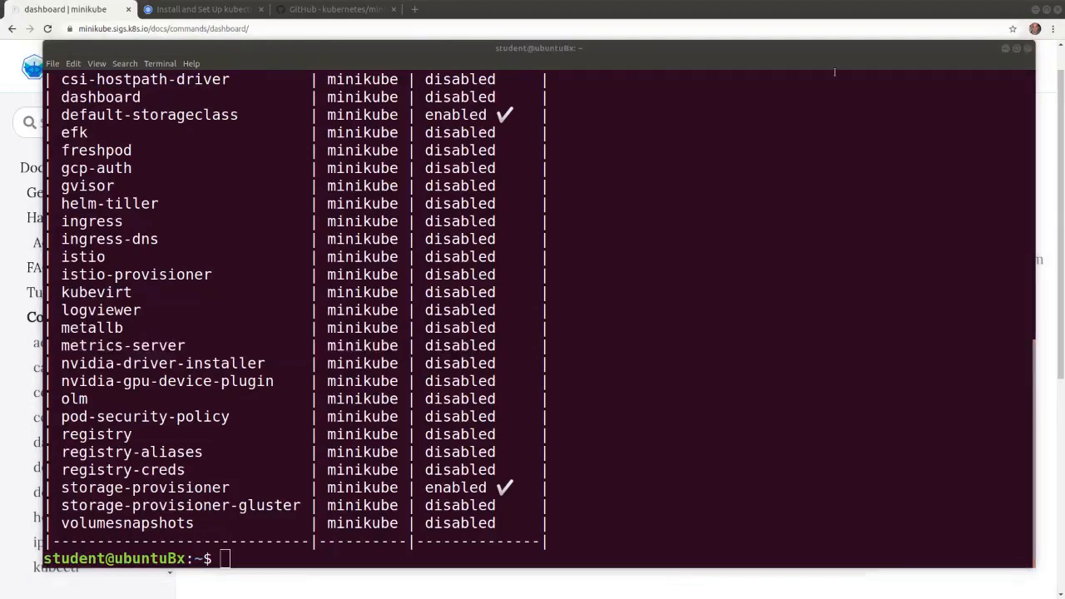
Step: Run 'minikube addons enable metrics-server' and 'minikube addons enable dashboard', then list the addons
type("minikube addons enable metrics-server")
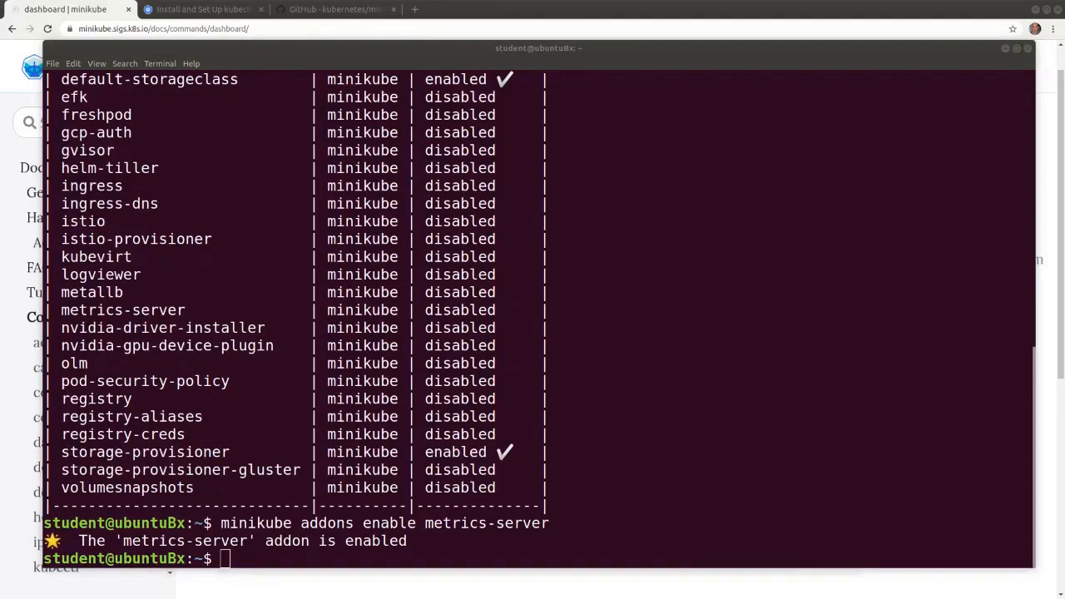
type("minikube addons enable dashboard")
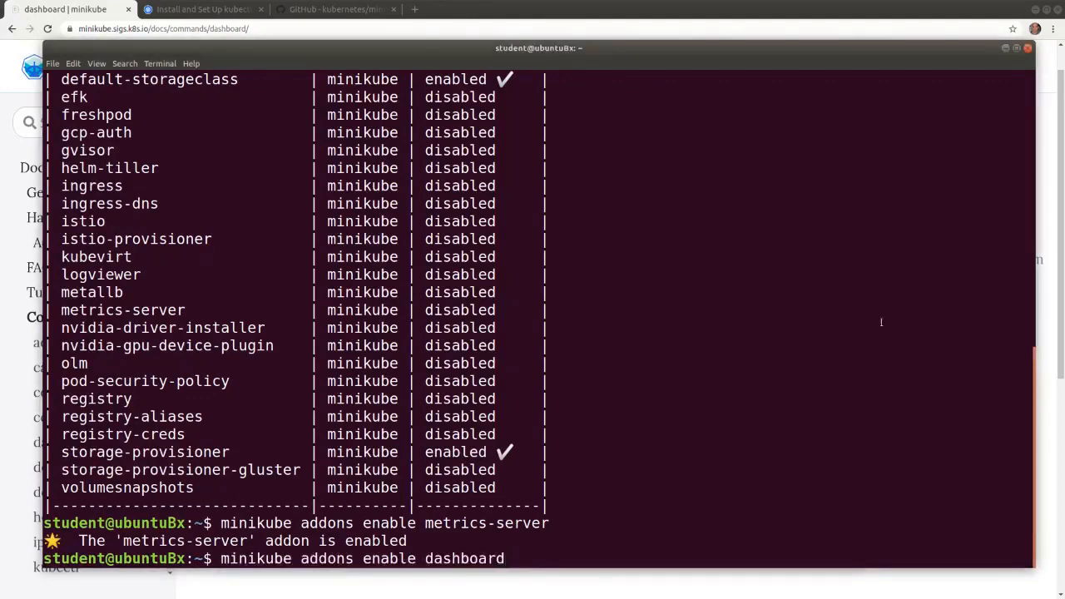
key("Return")
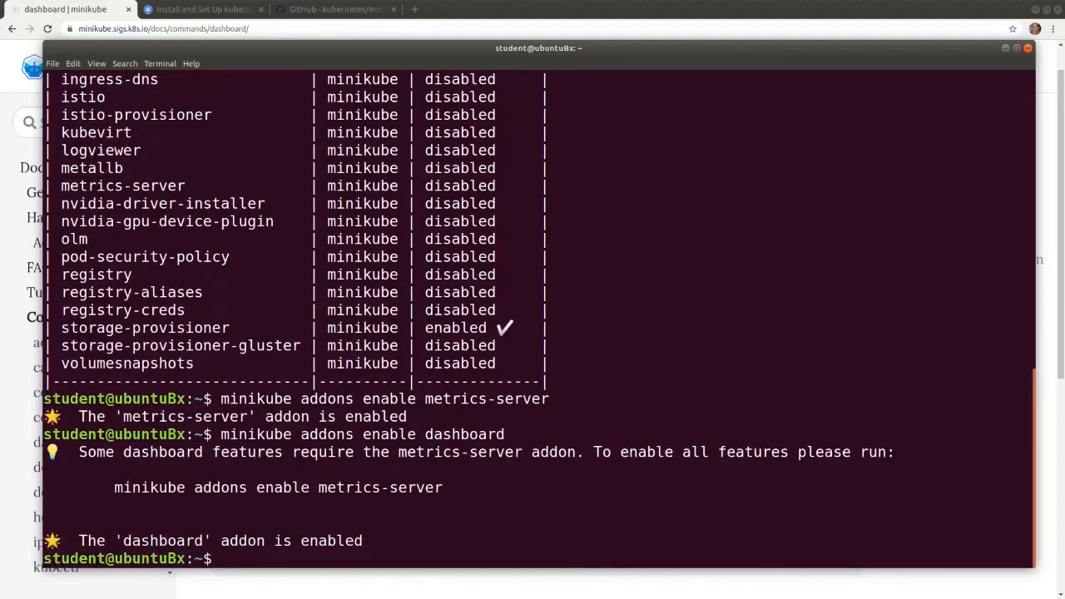
type("minikube addons list")
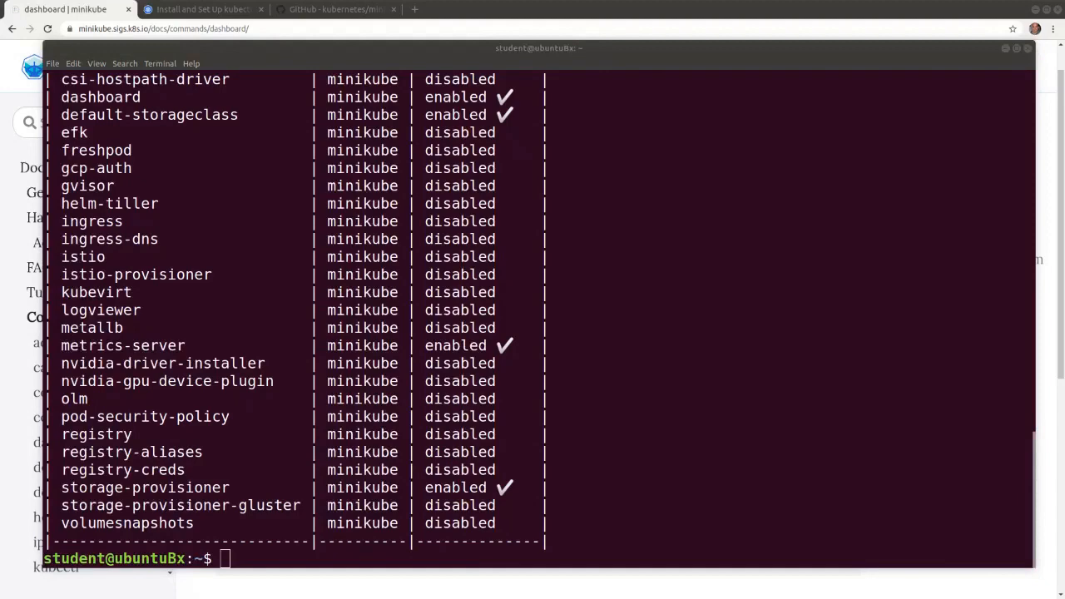
Step: Launch the Kubernetes Dashboard in the browser with 'minikube dashboard'
type("minikube dashboard")
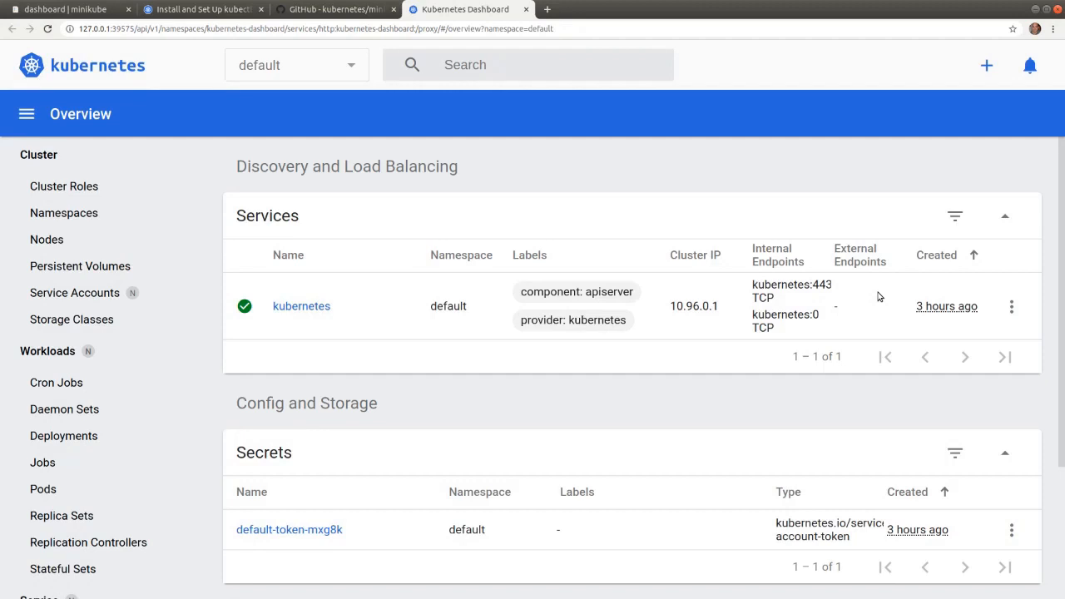
mouse_move(372, 57)
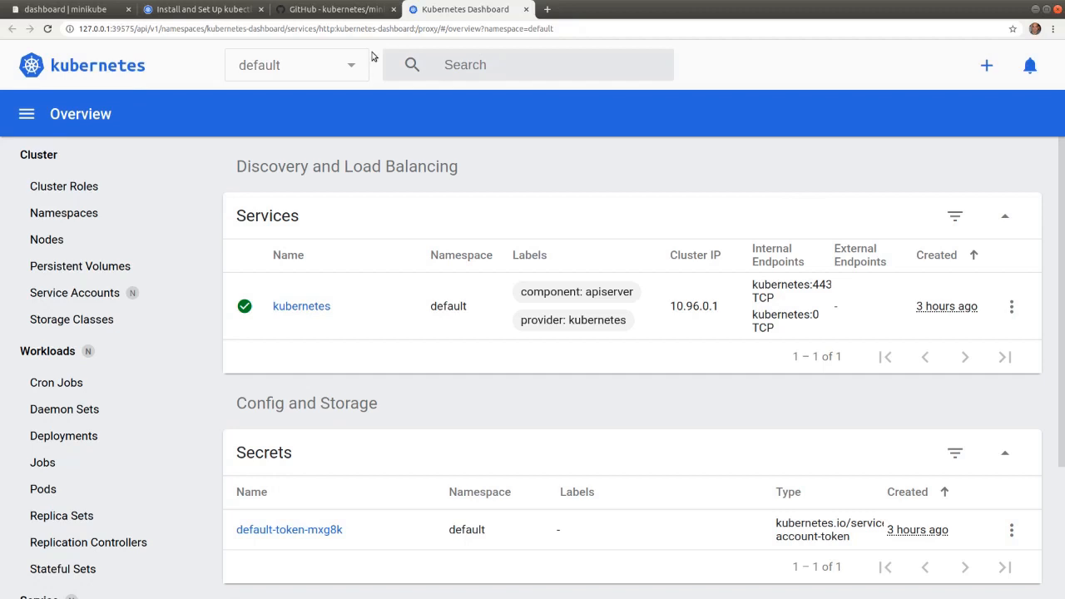
Step: Switch the namespace selector from 'default' to 'All namespaces'
left_click(296, 65)
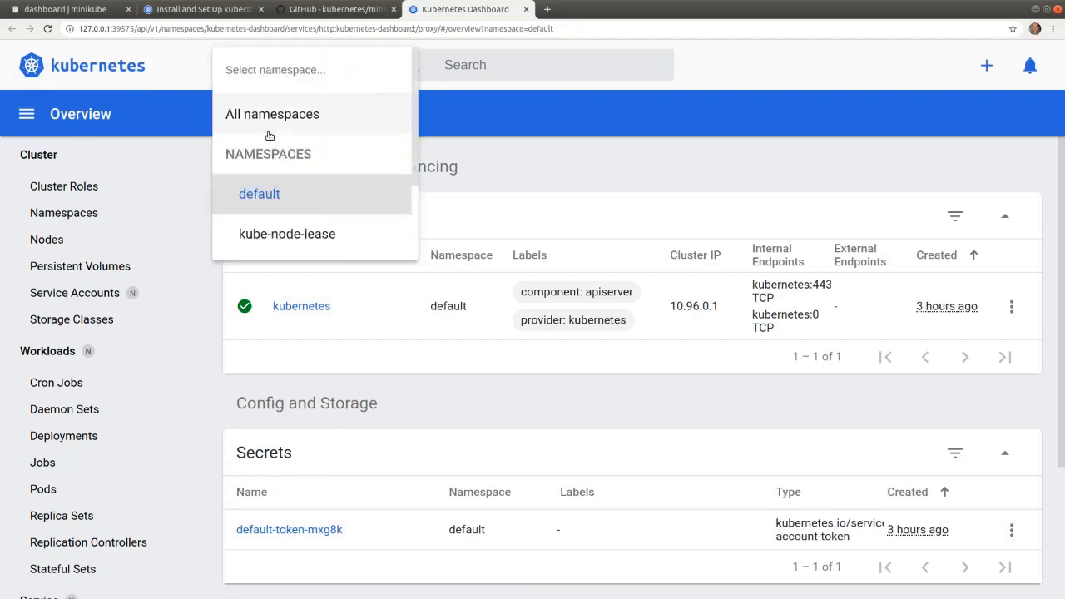
left_click(273, 113)
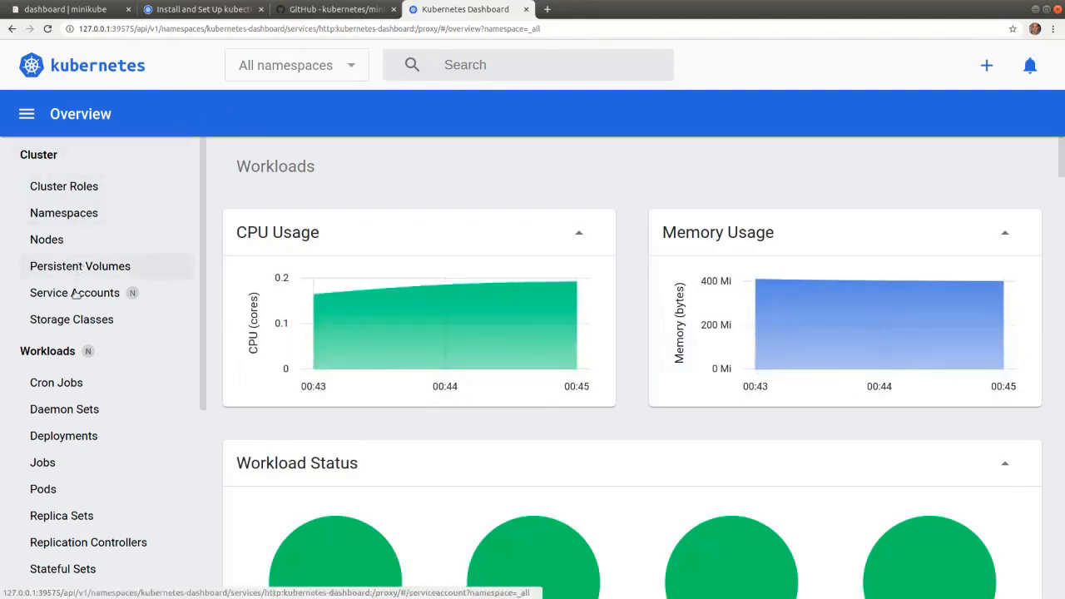
mouse_move(74, 293)
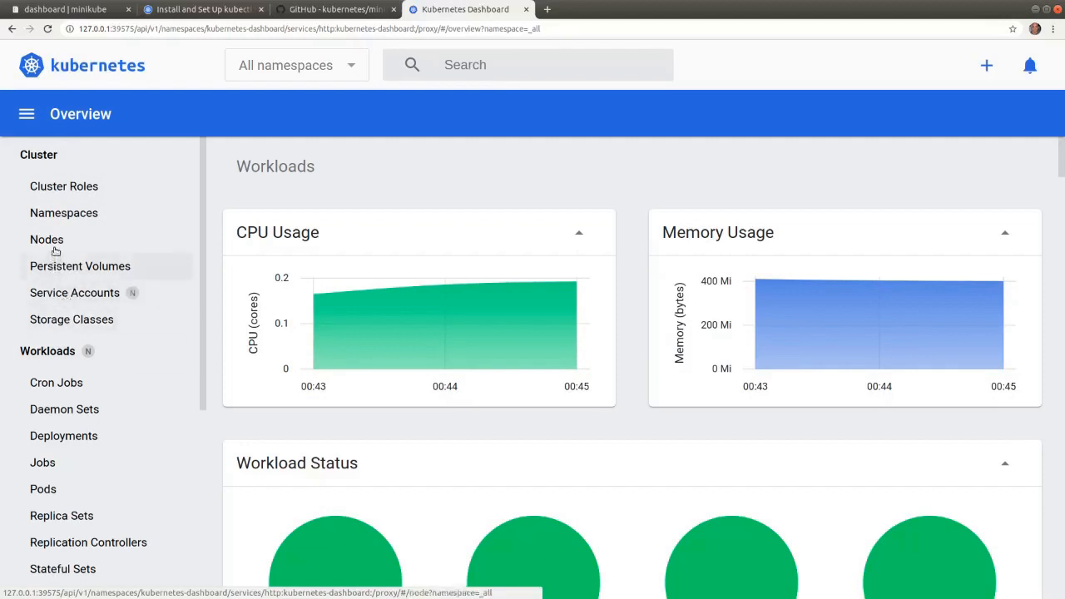
Step: Visit the Nodes, Pods, Deployments and Daemon Sets pages from the sidebar
left_click(47, 239)
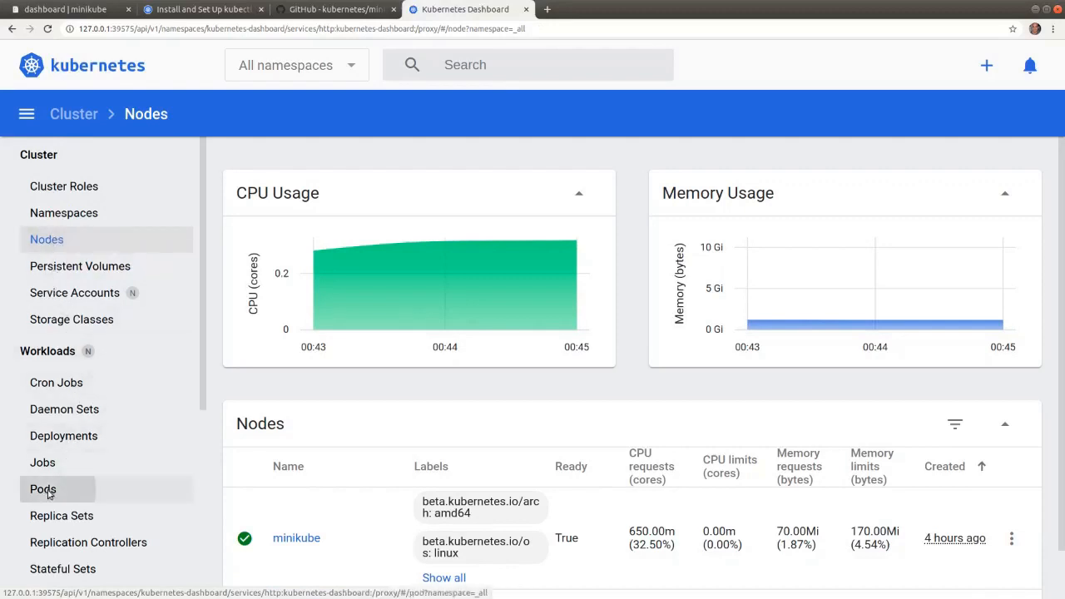
left_click(43, 489)
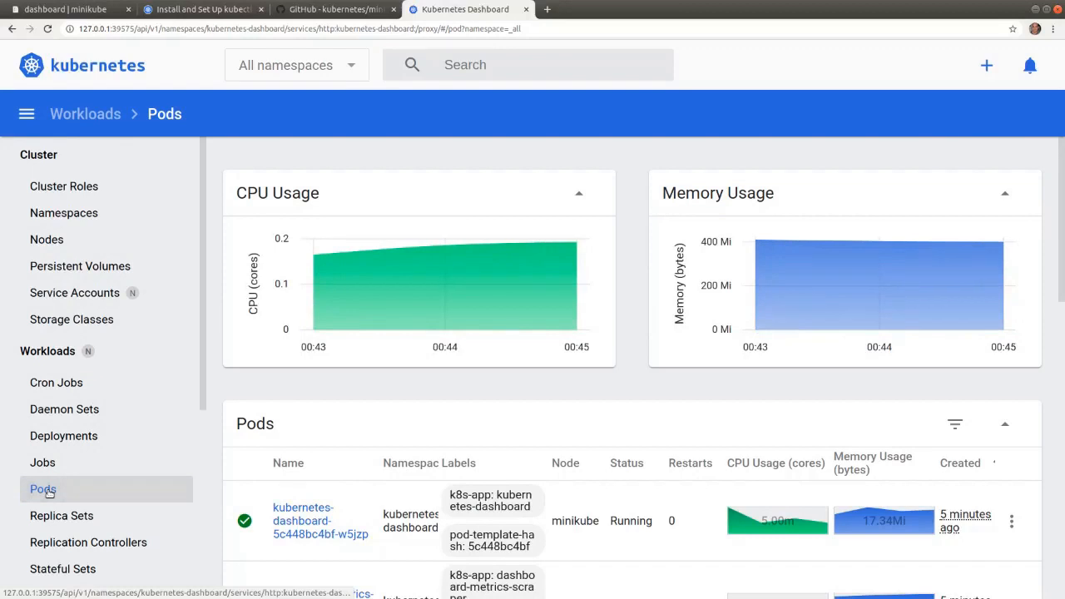
left_click(63, 436)
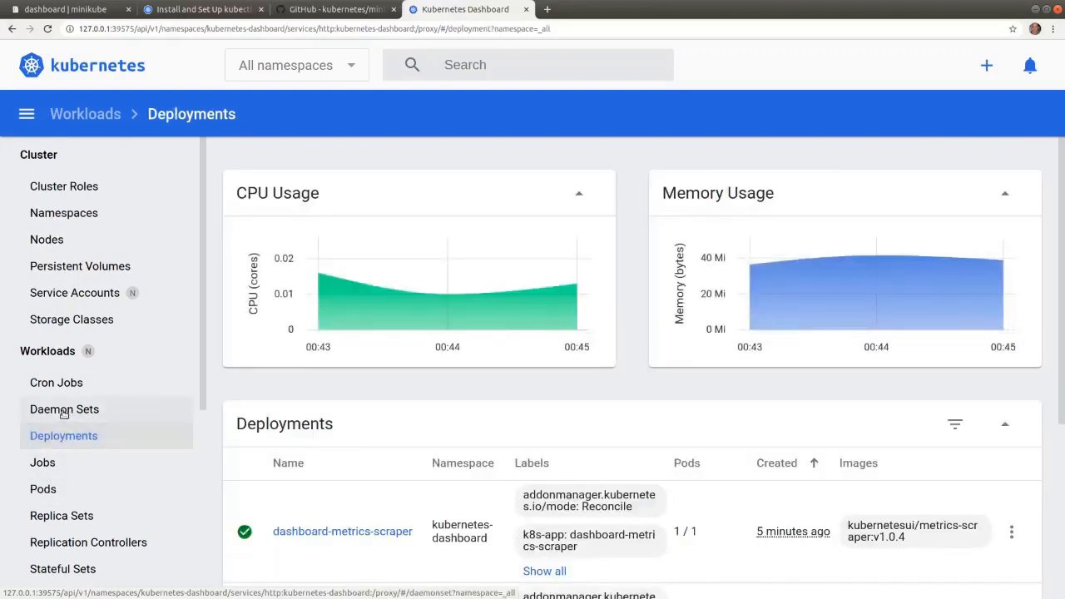
left_click(63, 410)
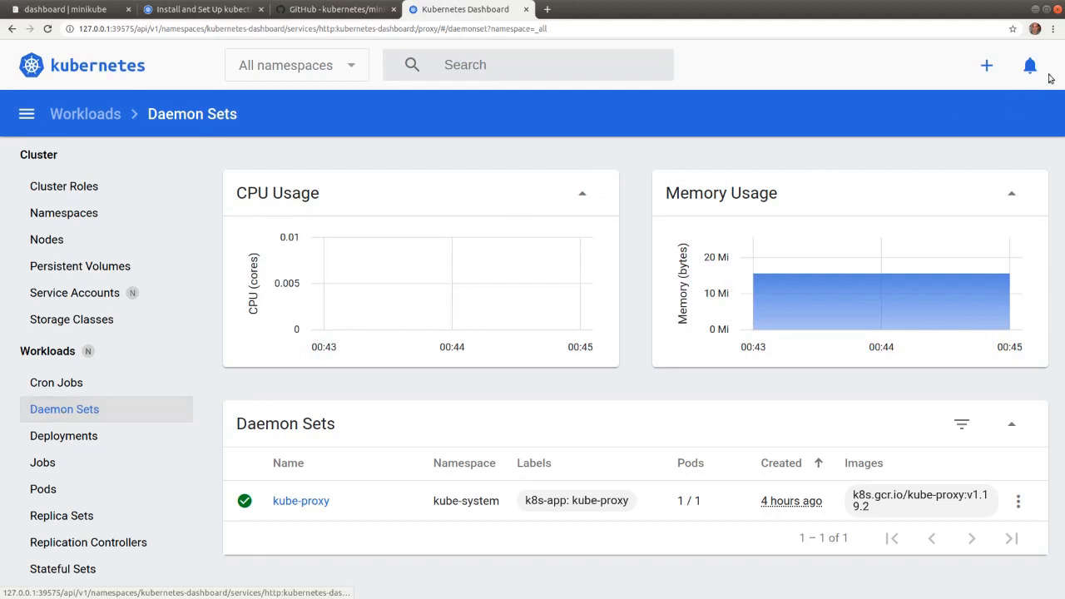
mouse_move(987, 65)
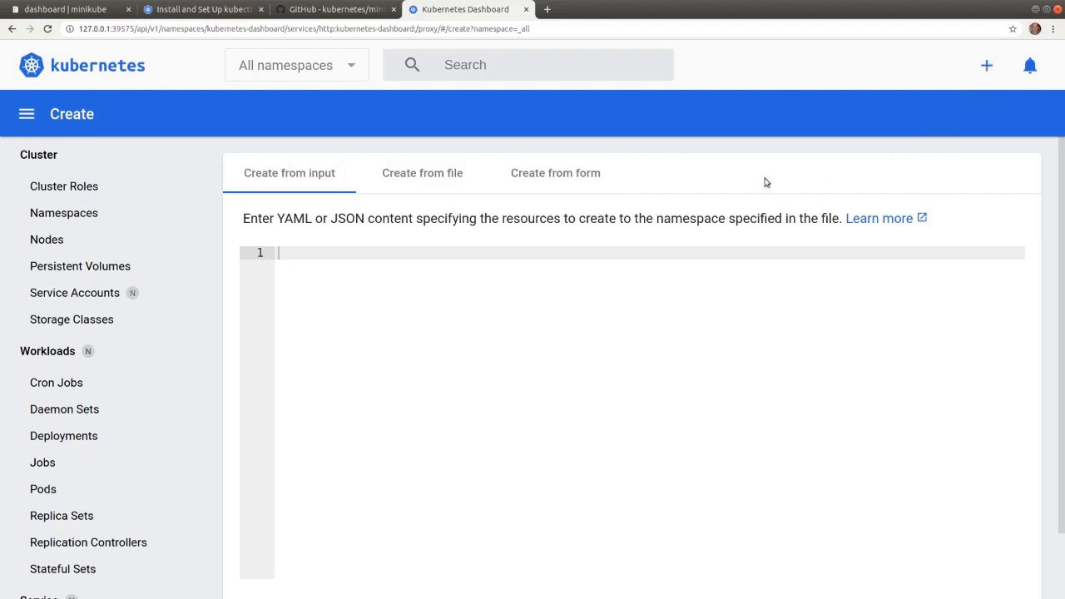
mouse_move(662, 233)
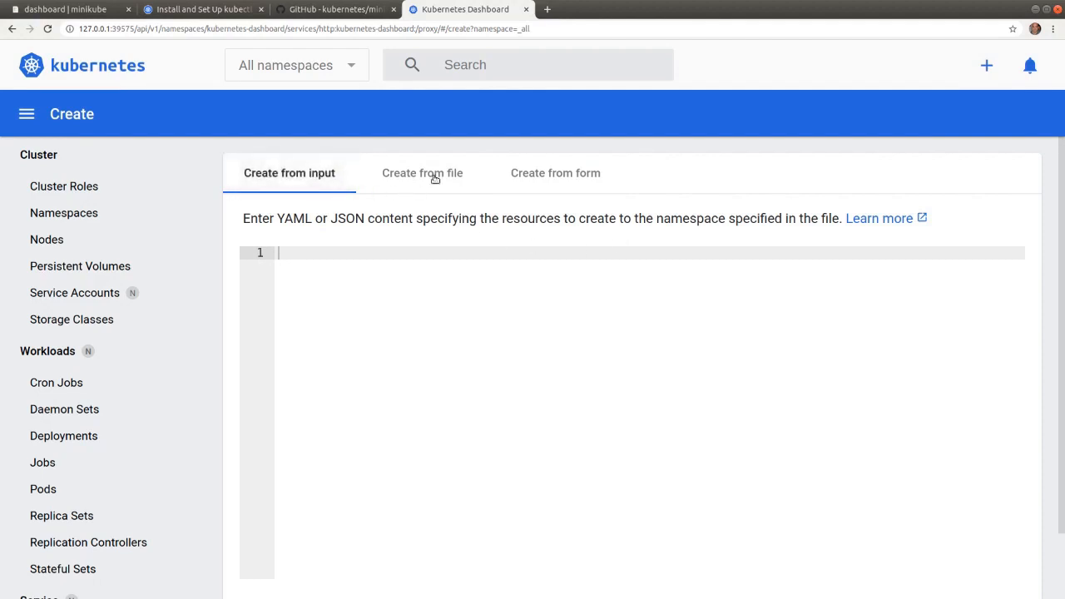
Step: Move through 'Create from file' to the 'Create from form' option on the Create page
left_click(423, 173)
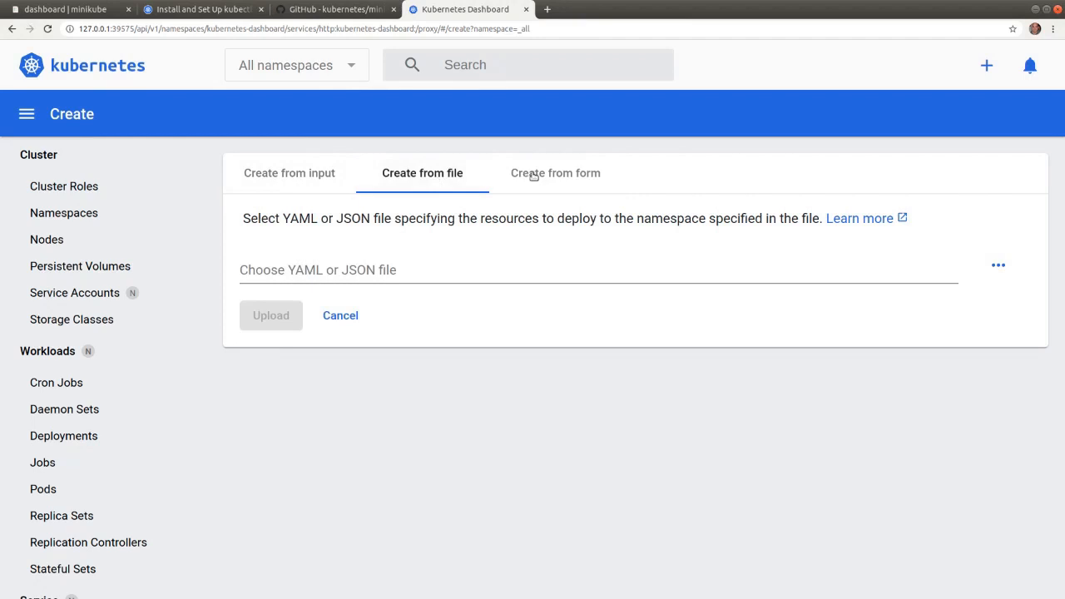
left_click(555, 173)
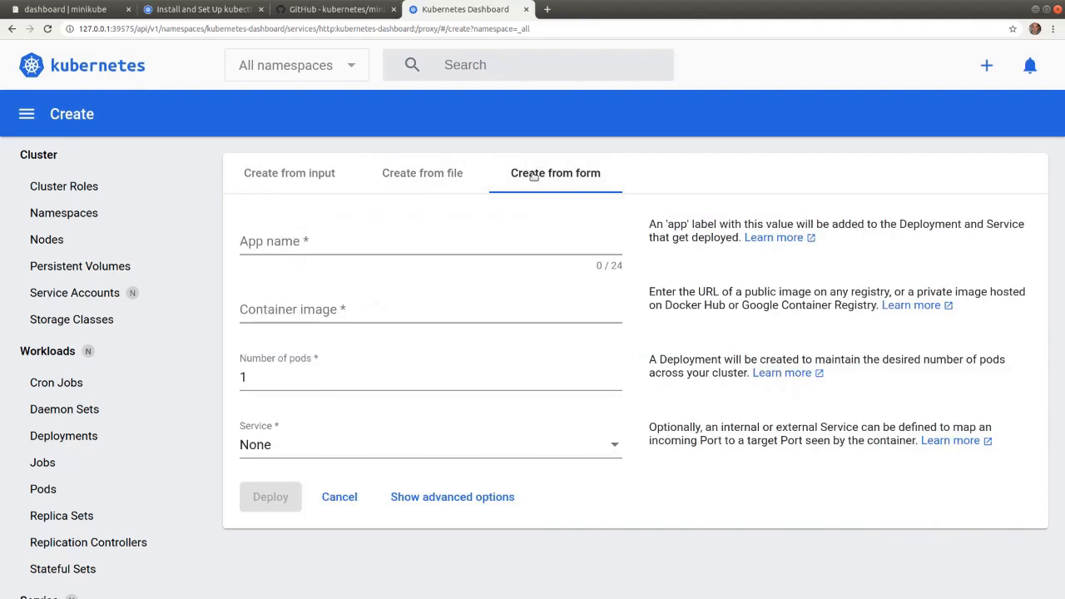